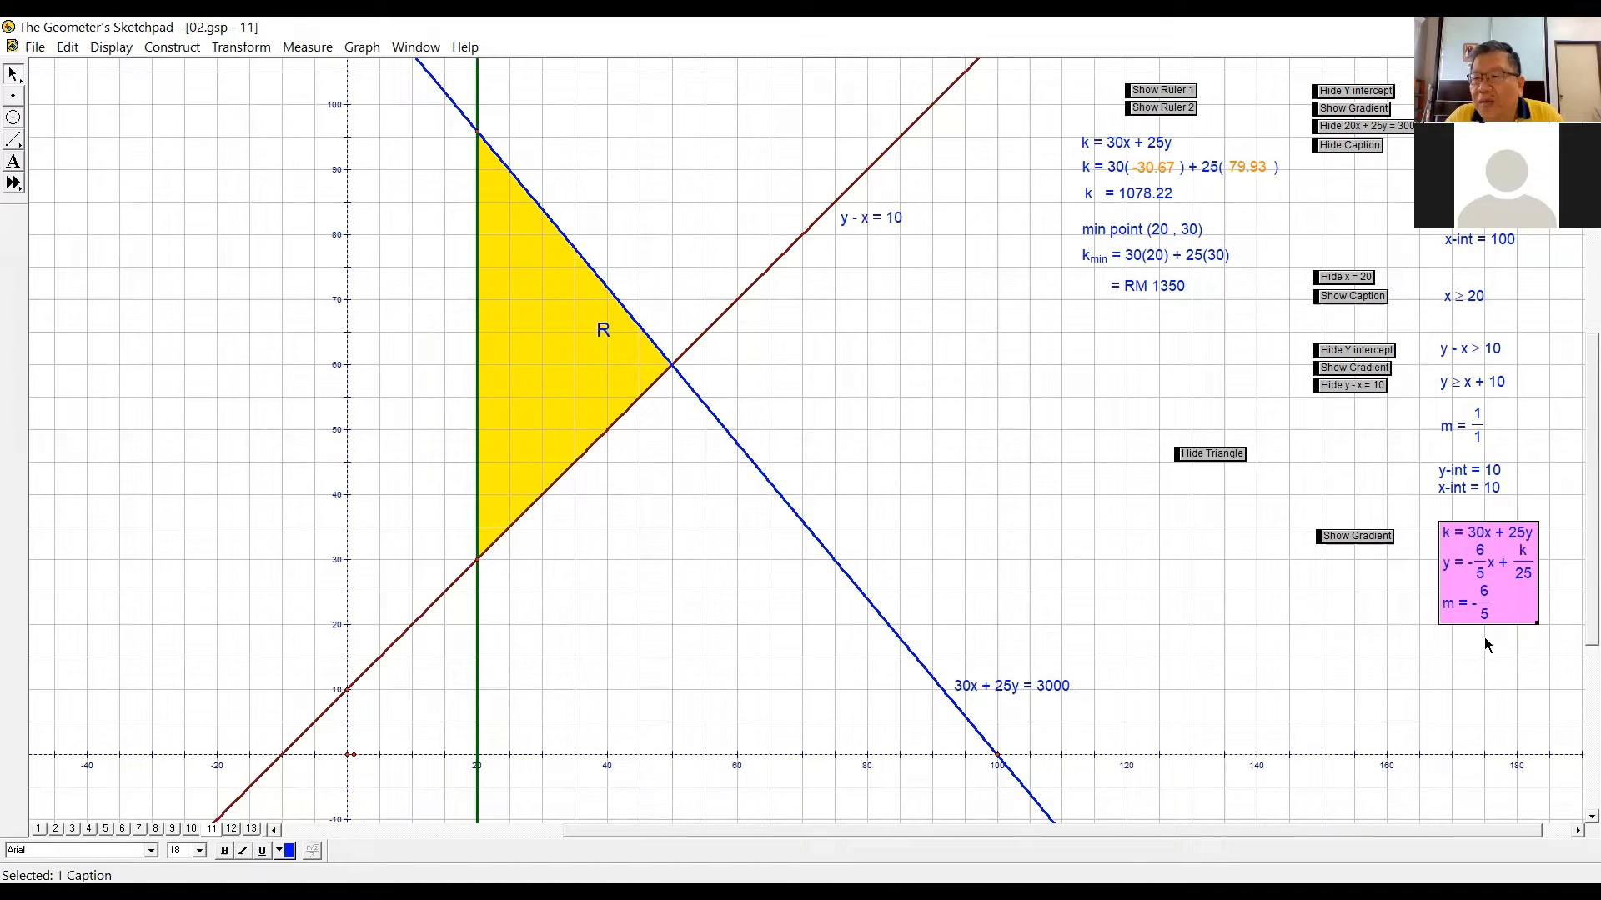
pyautogui.moveTo(1185, 530)
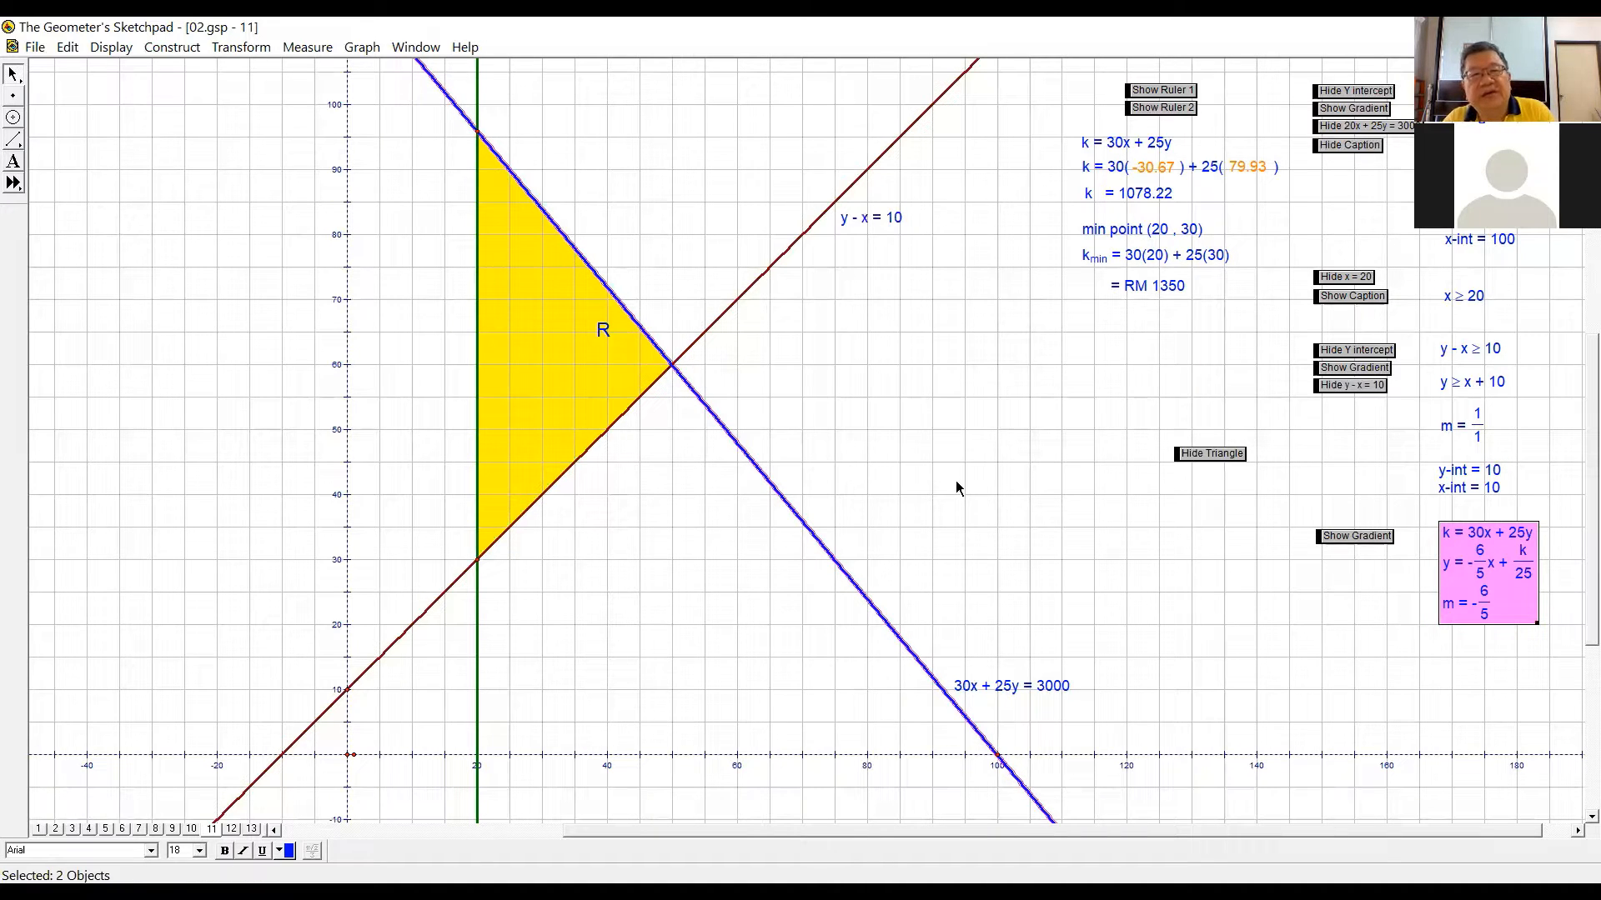
pyautogui.moveTo(564, 225)
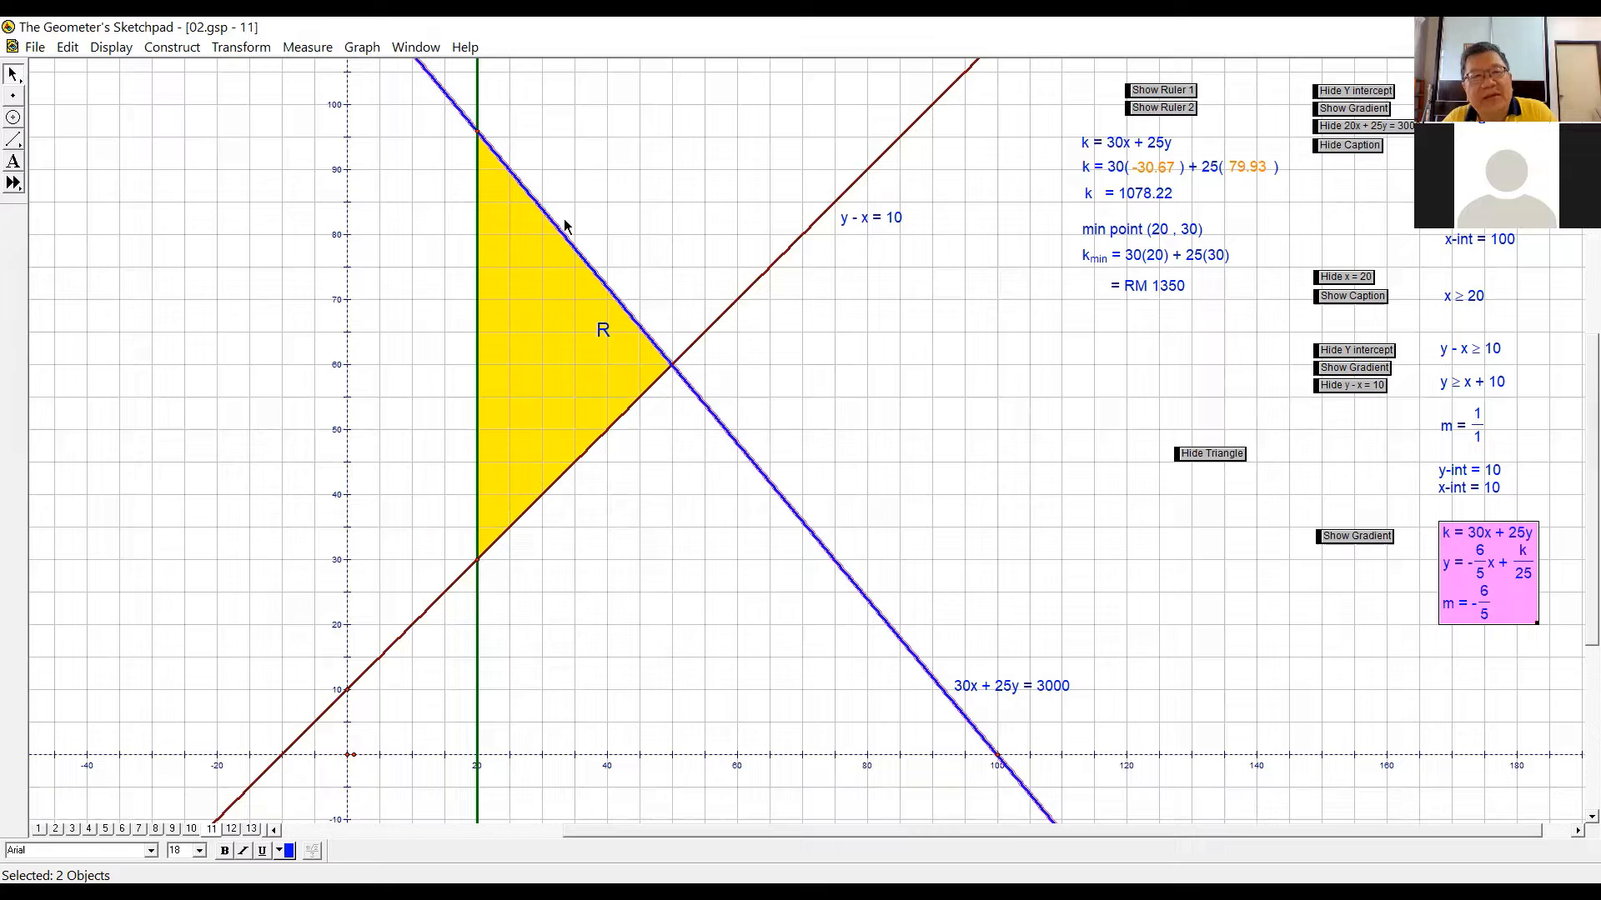
pyautogui.moveTo(1154, 677)
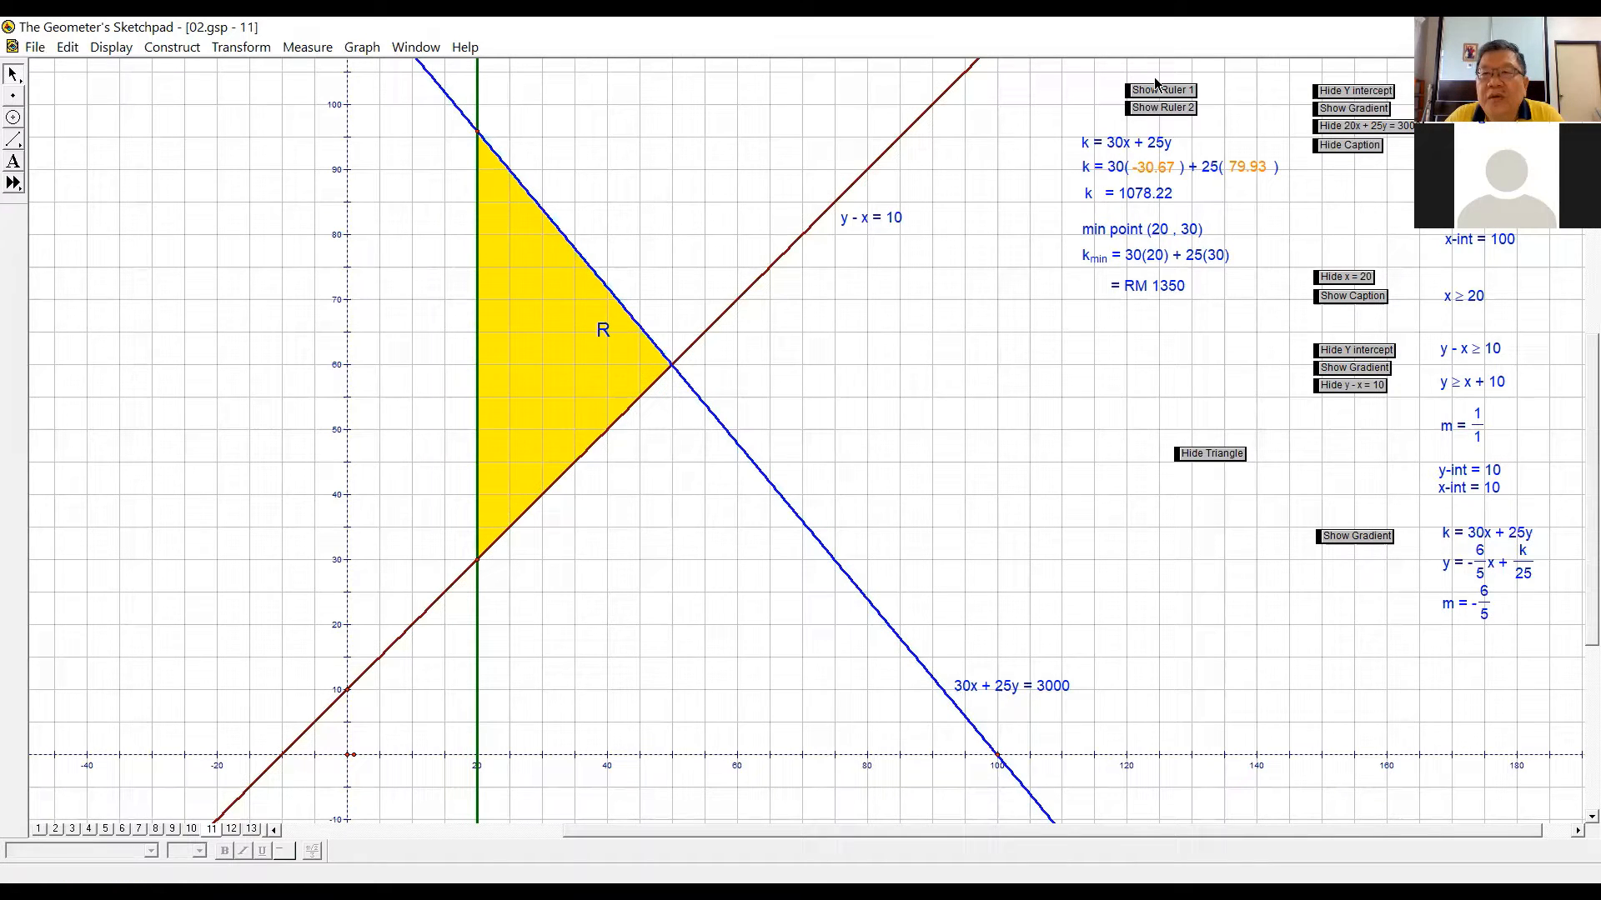
pyautogui.moveTo(1293, 491)
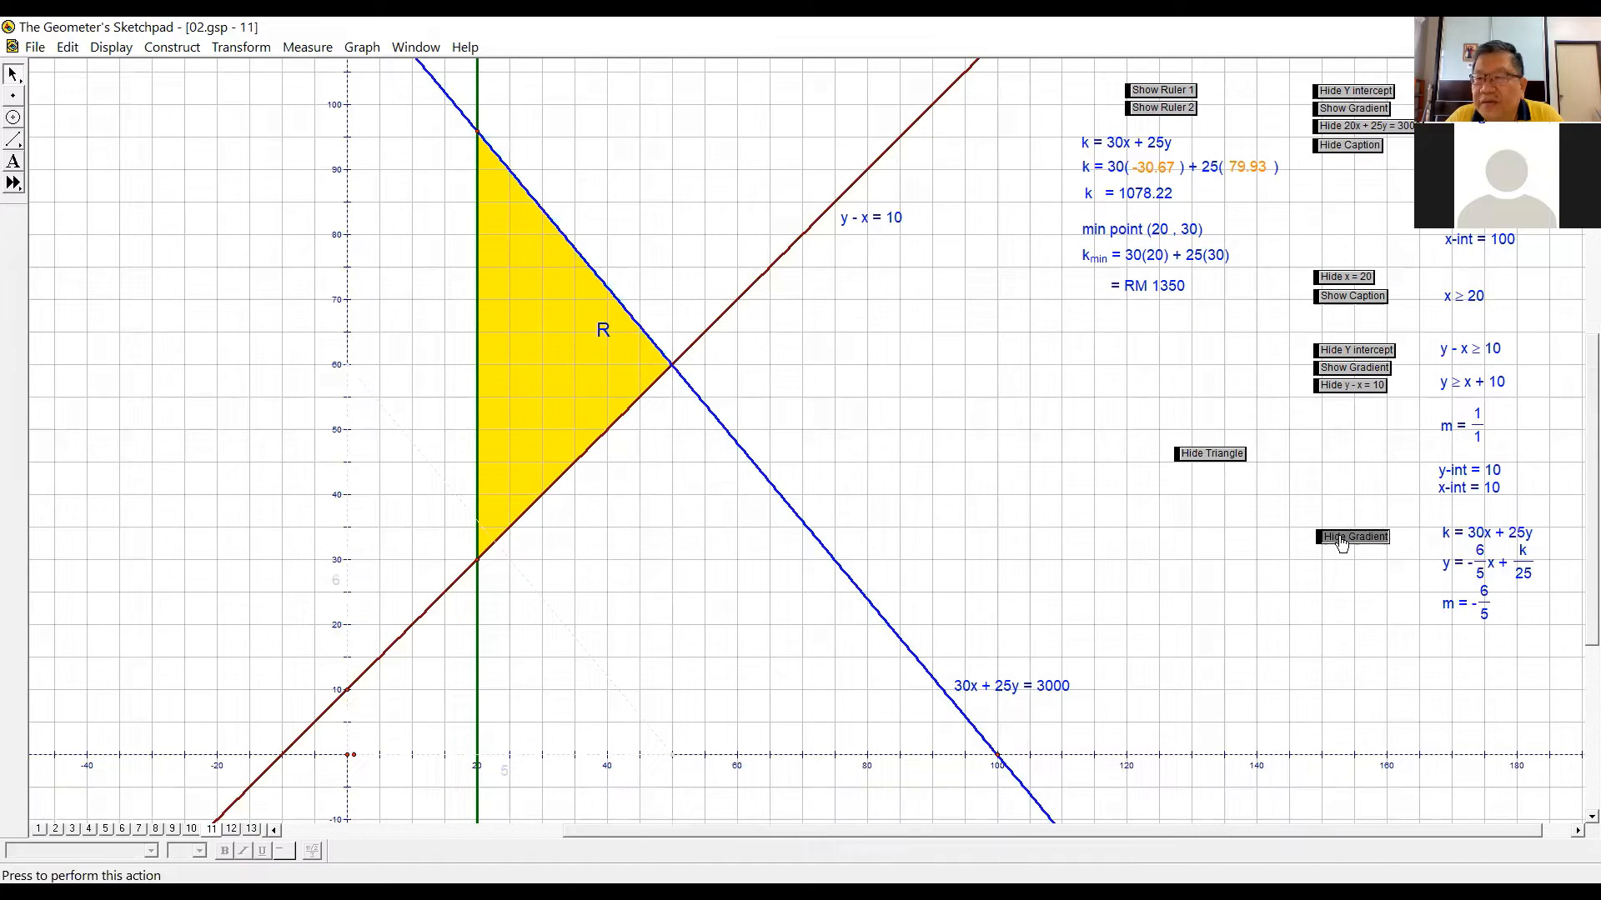
# - Reveal the objective function's gradient triangle, rise 6 over run 5, via the Show Gradient button
pyautogui.click(1351, 537)
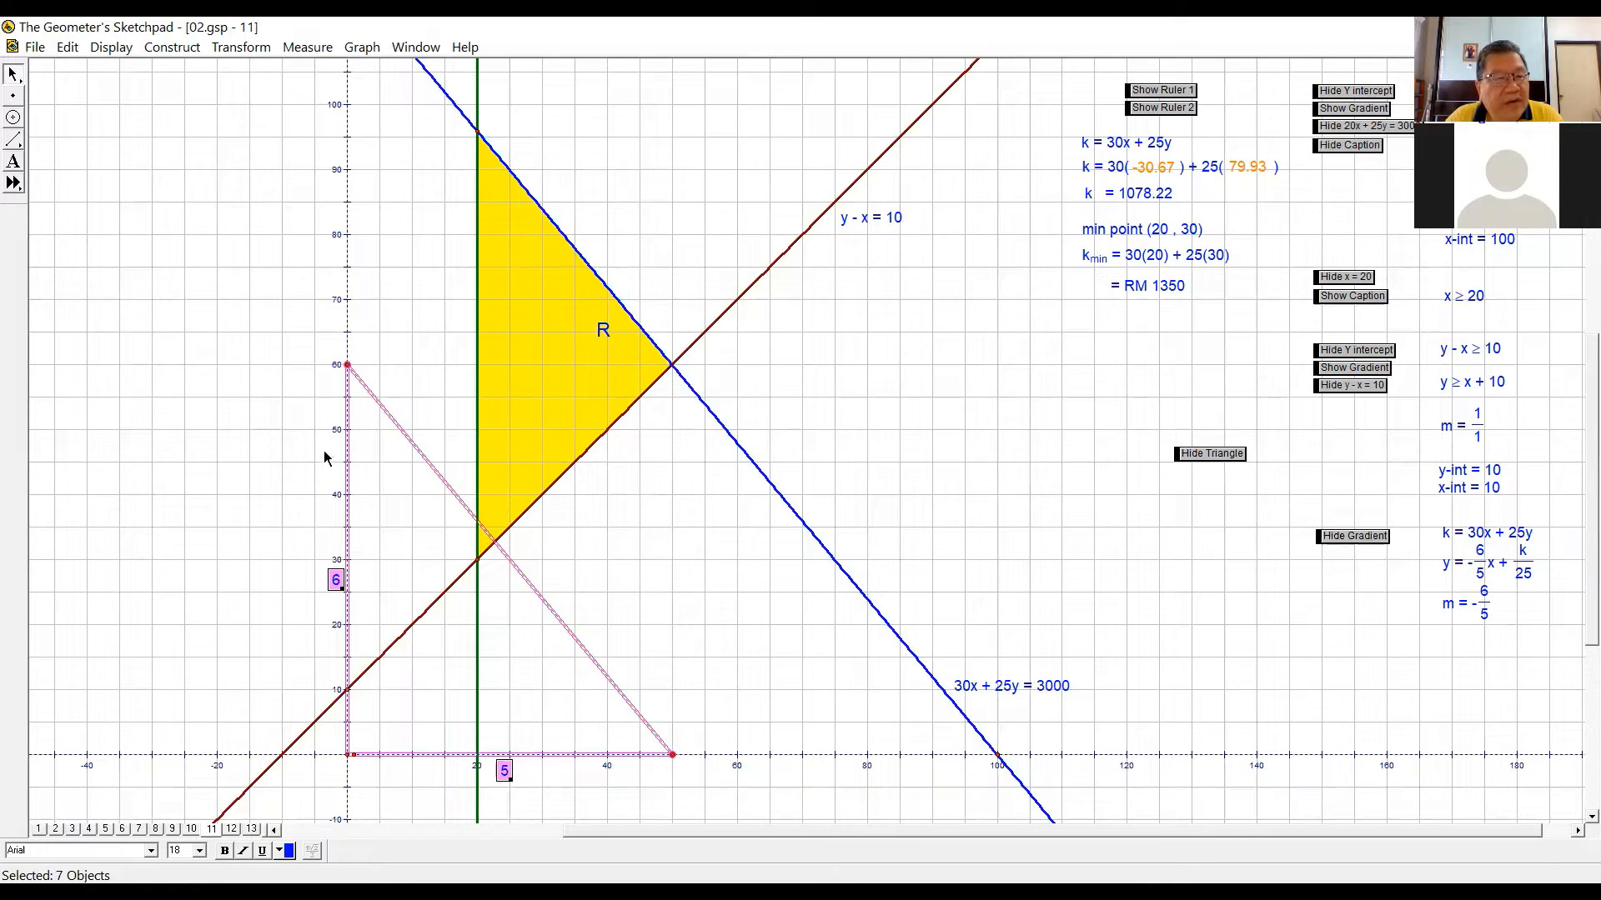
pyautogui.moveTo(332, 775)
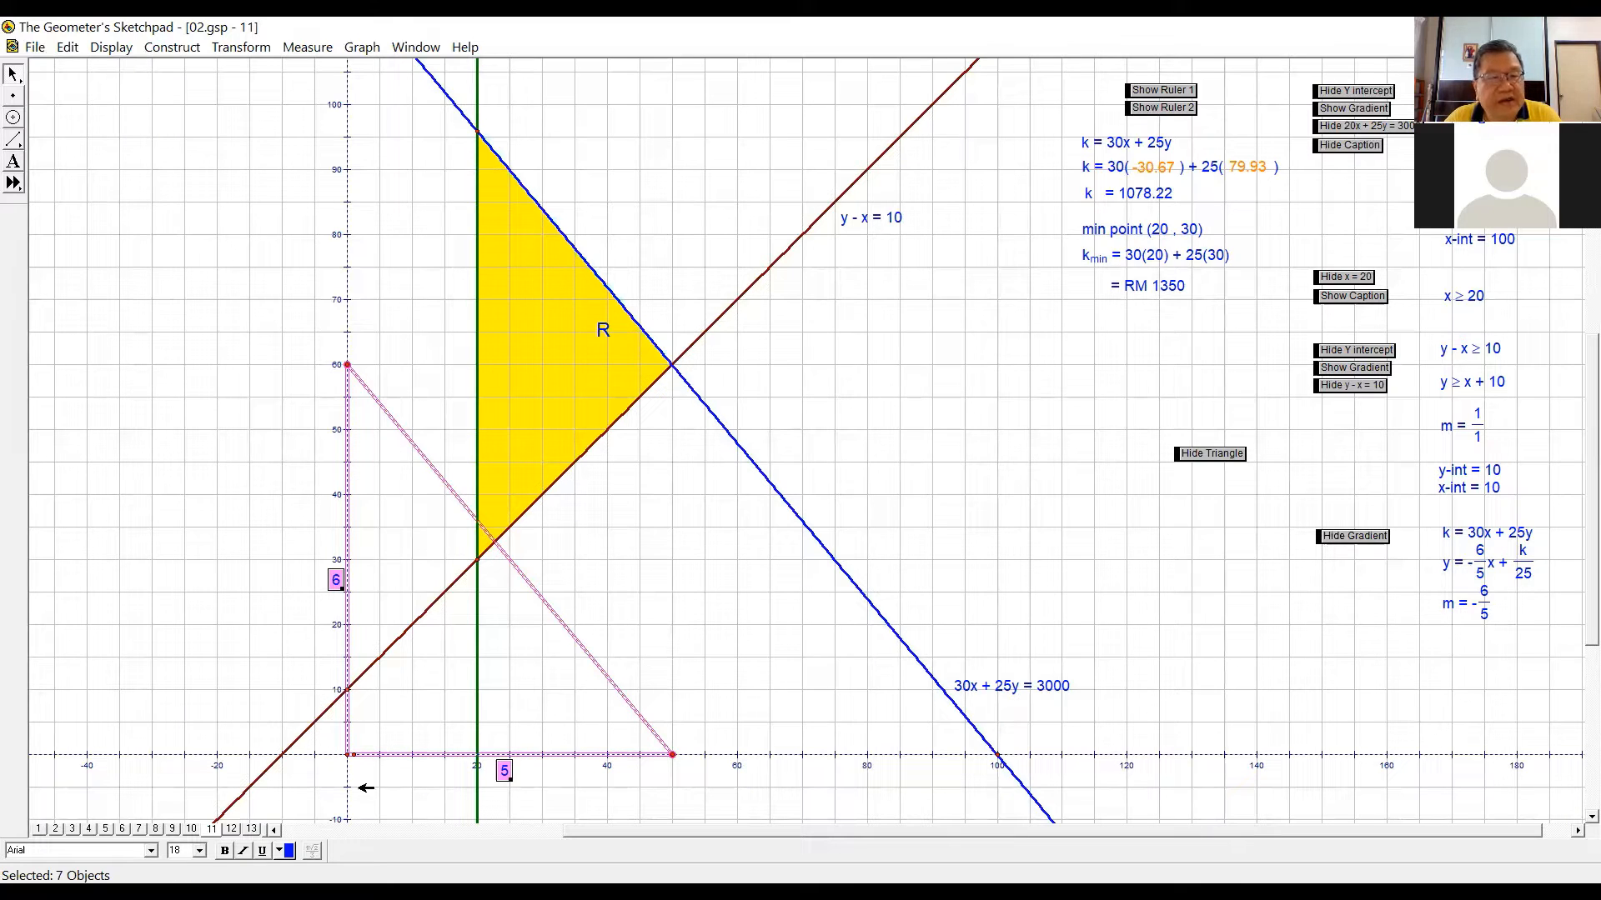
pyautogui.moveTo(1213, 687)
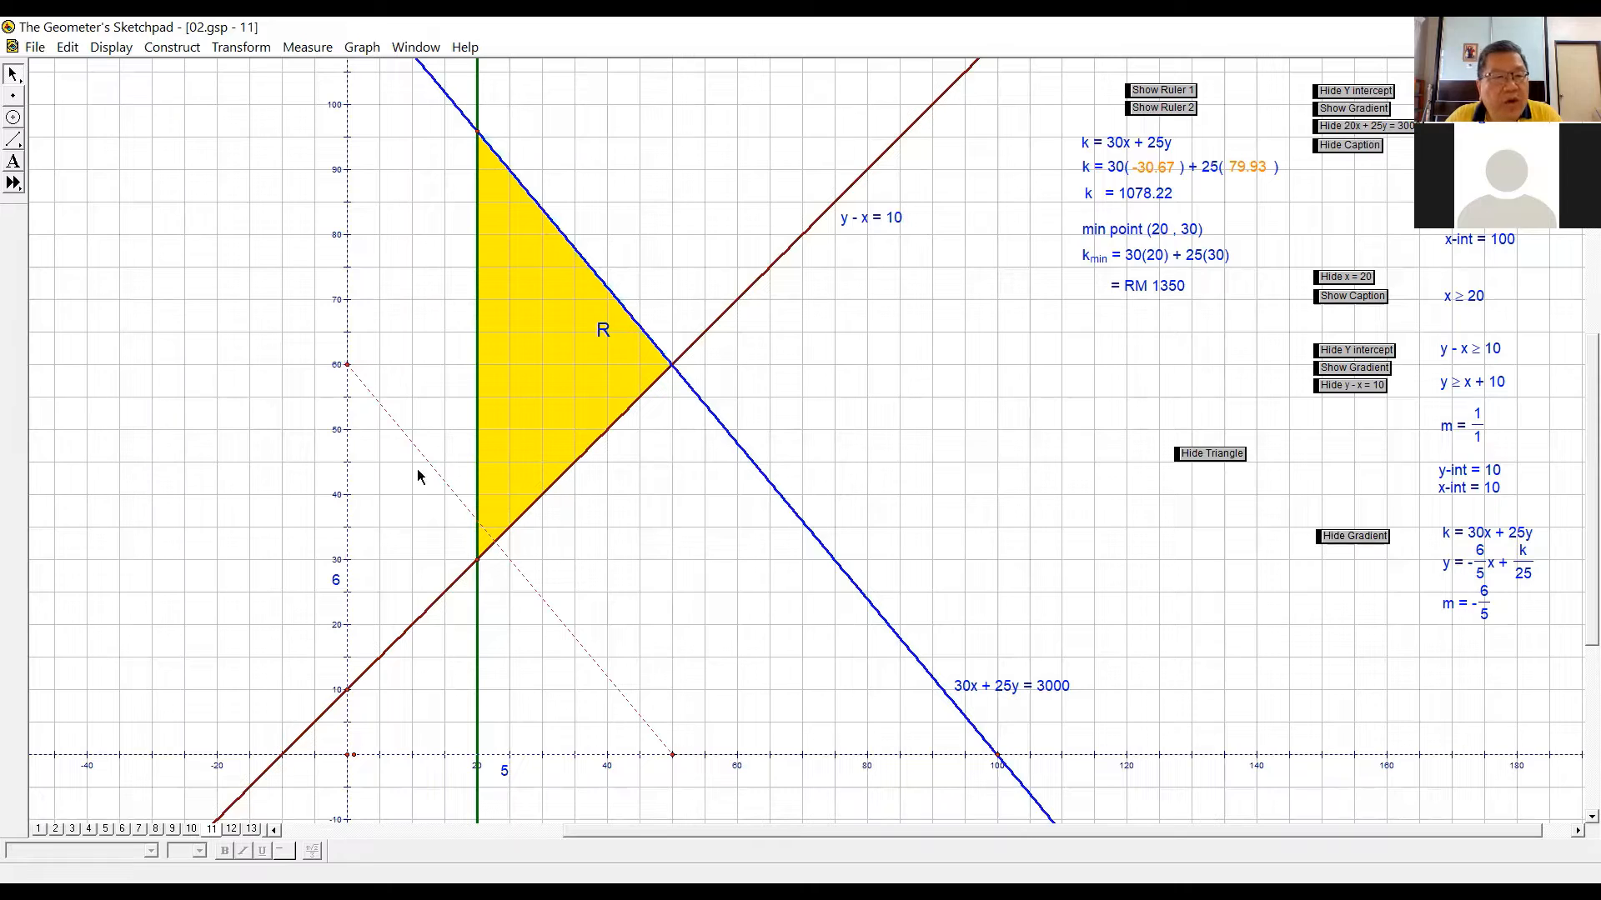
pyautogui.moveTo(630, 690)
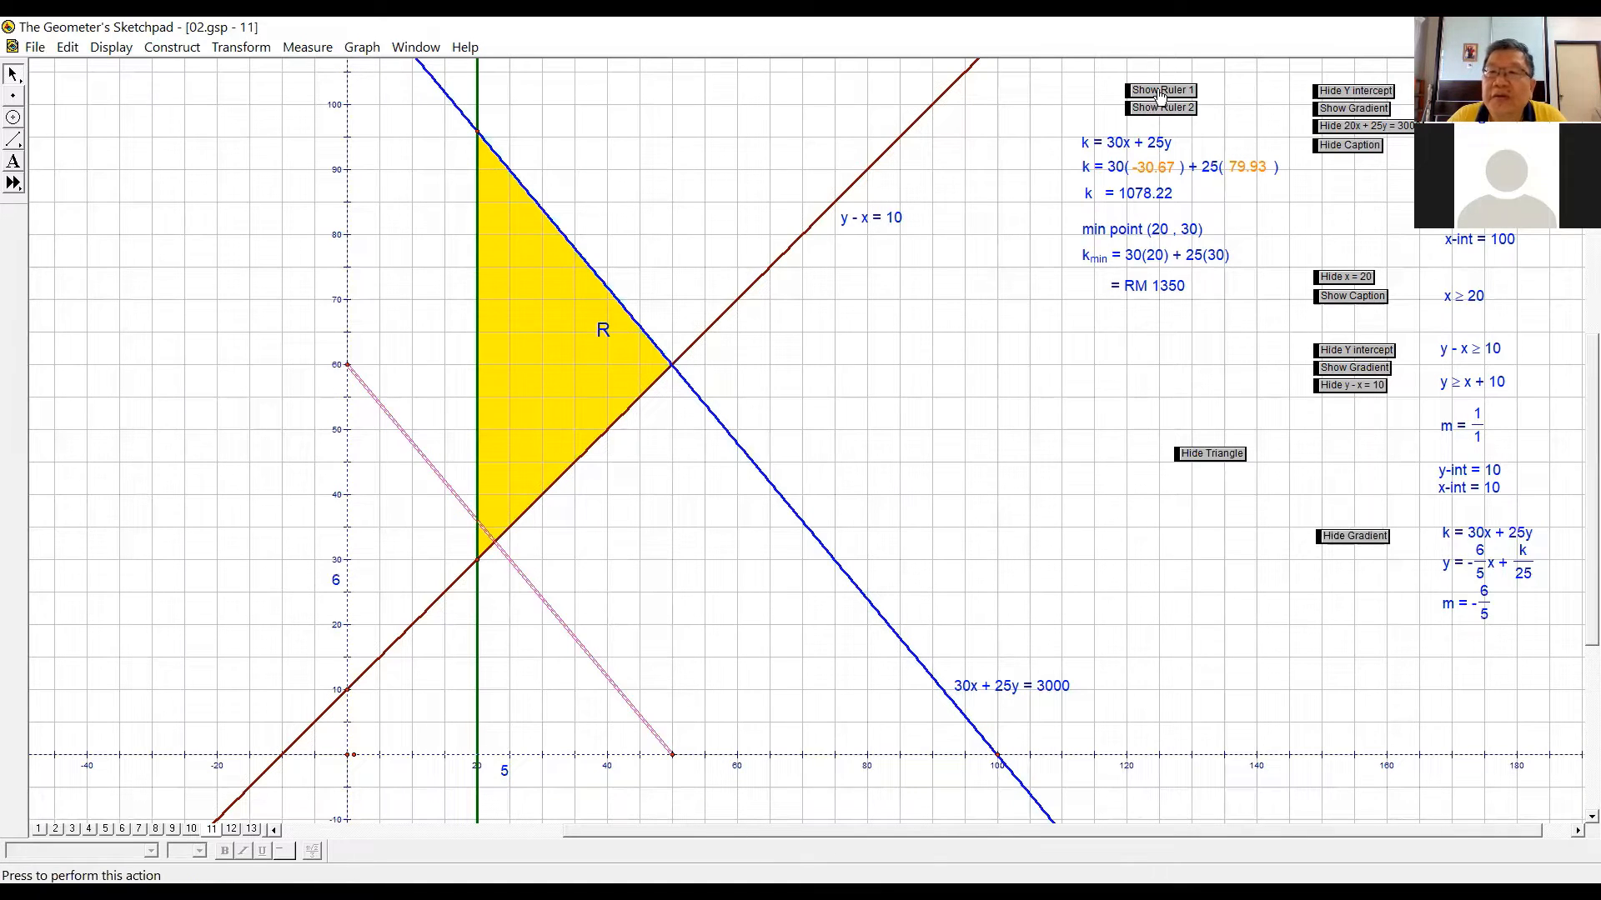
# - Show Ruler 1 lying along the gradient line through region R's corner
pyautogui.click(1161, 90)
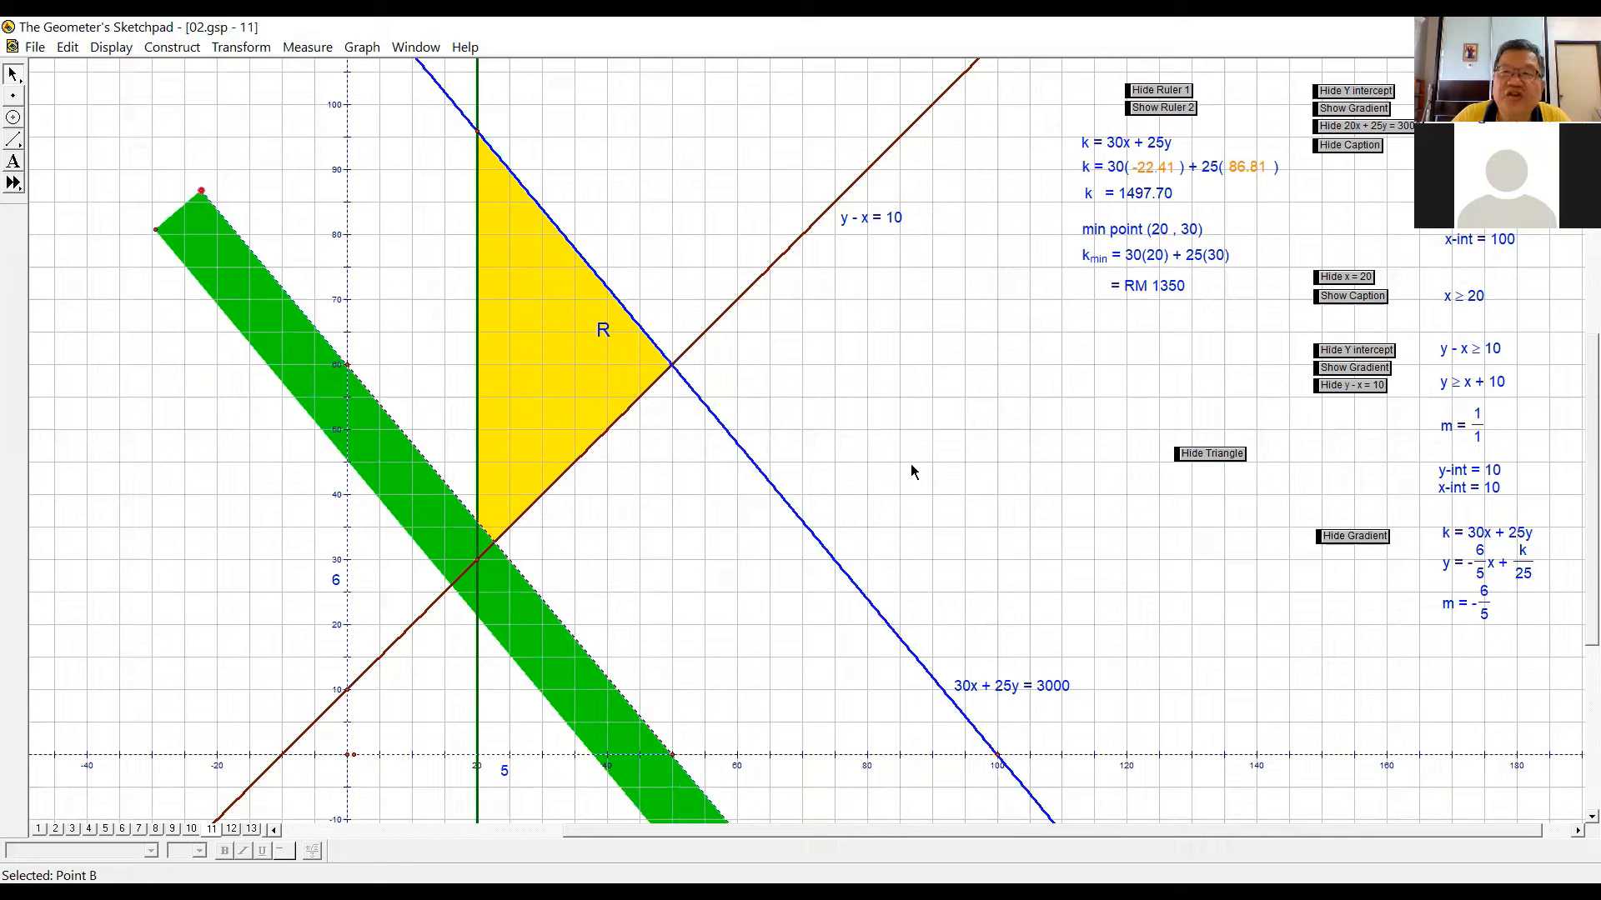
pyautogui.moveTo(877, 347)
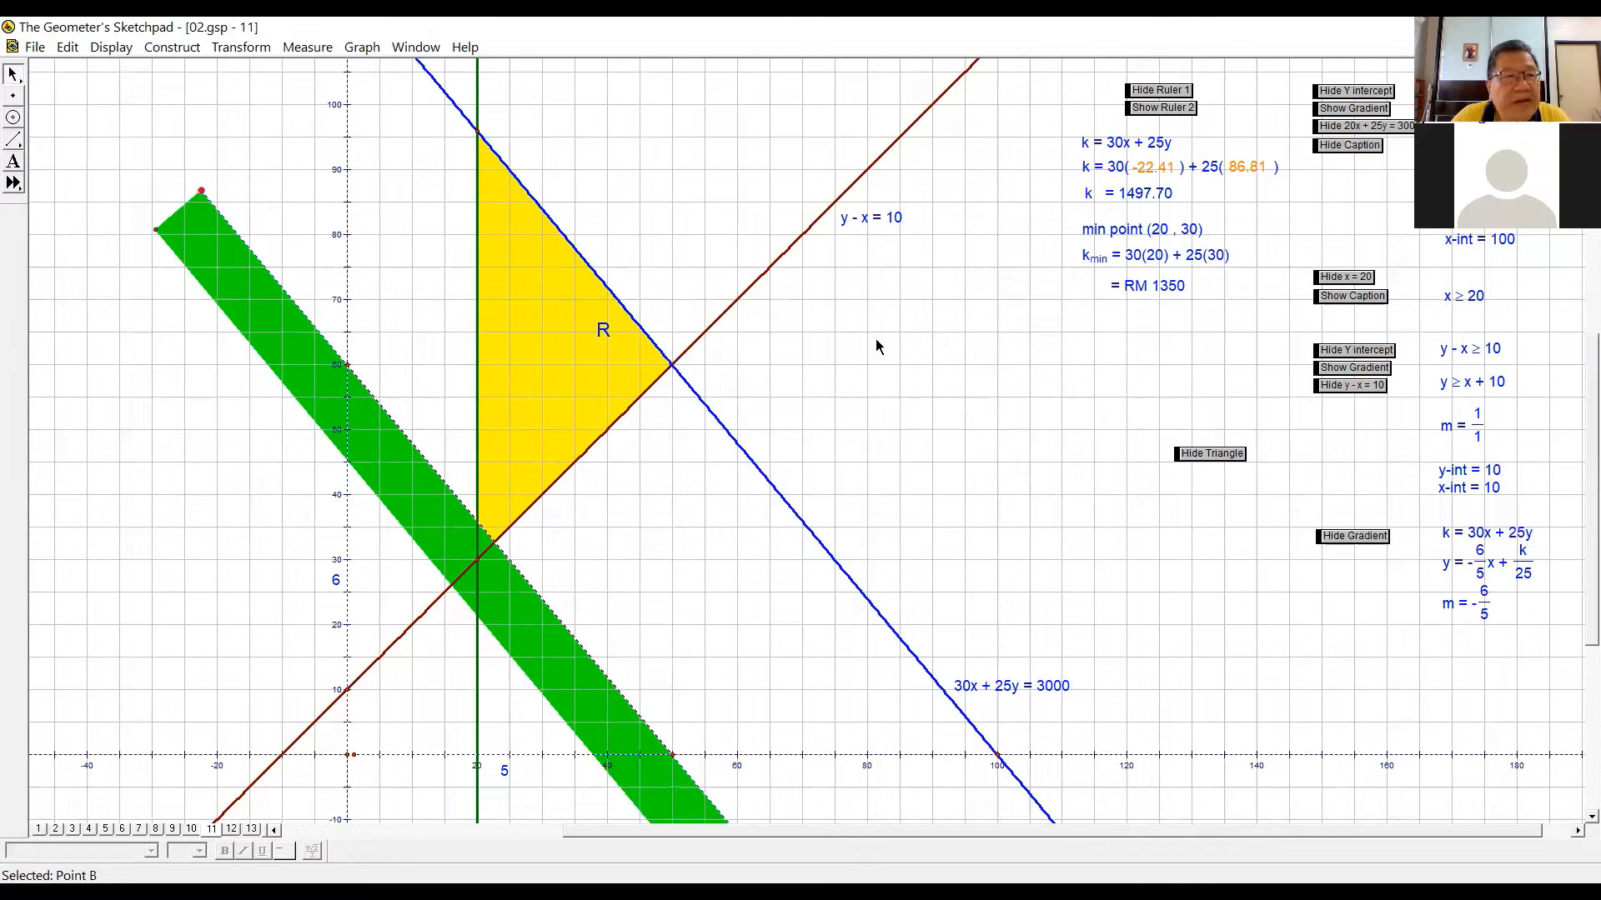
pyautogui.moveTo(43, 255)
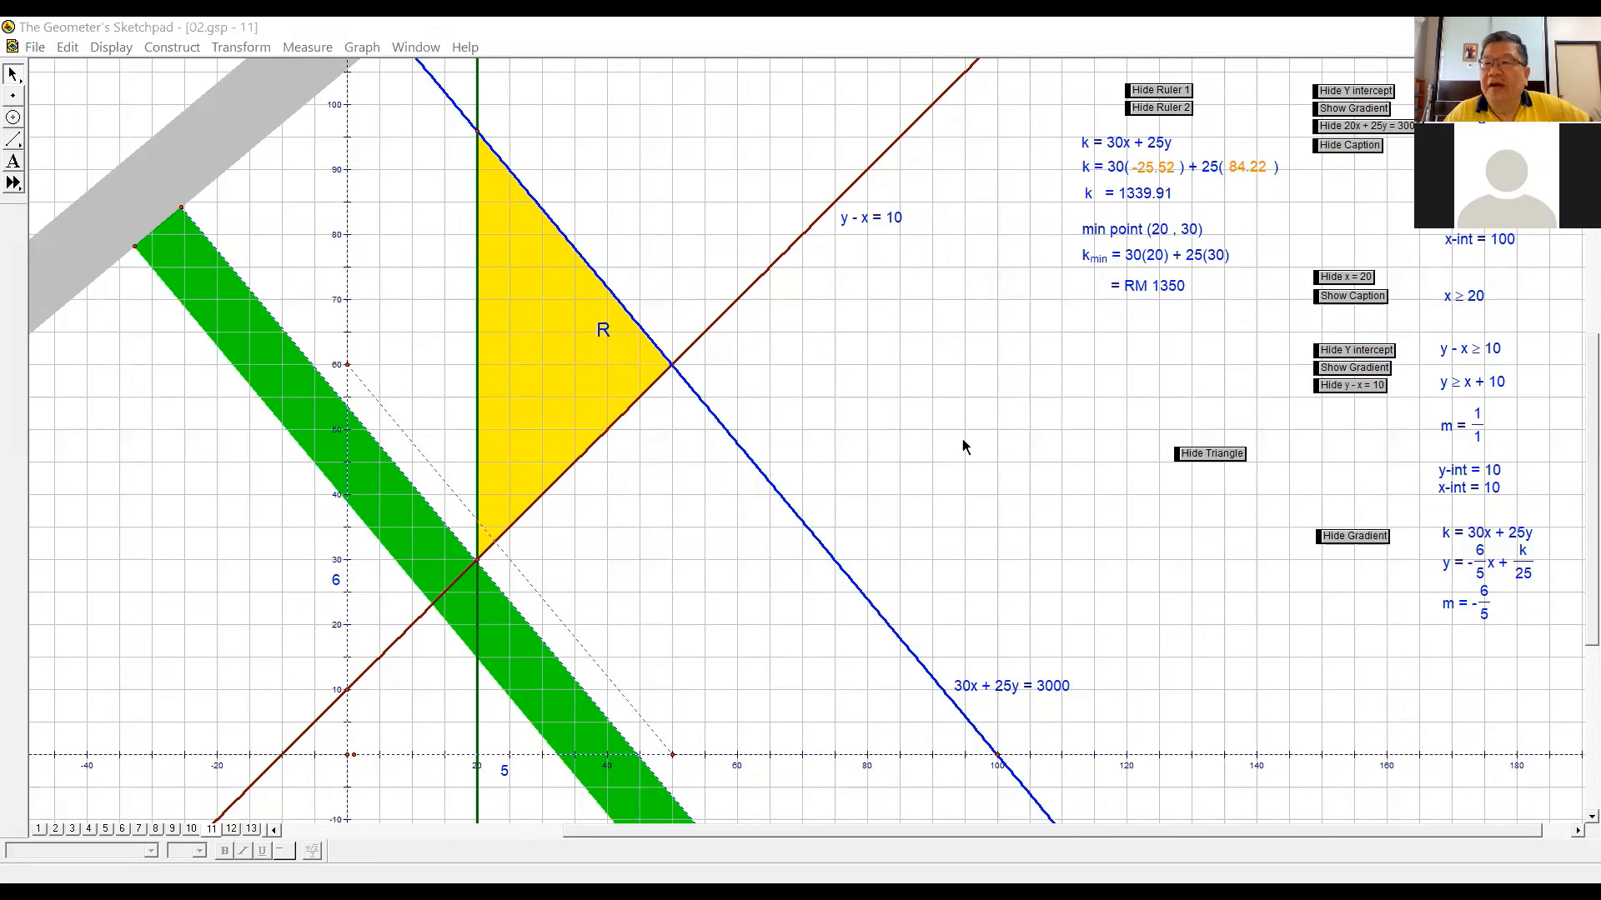
pyautogui.moveTo(952, 445)
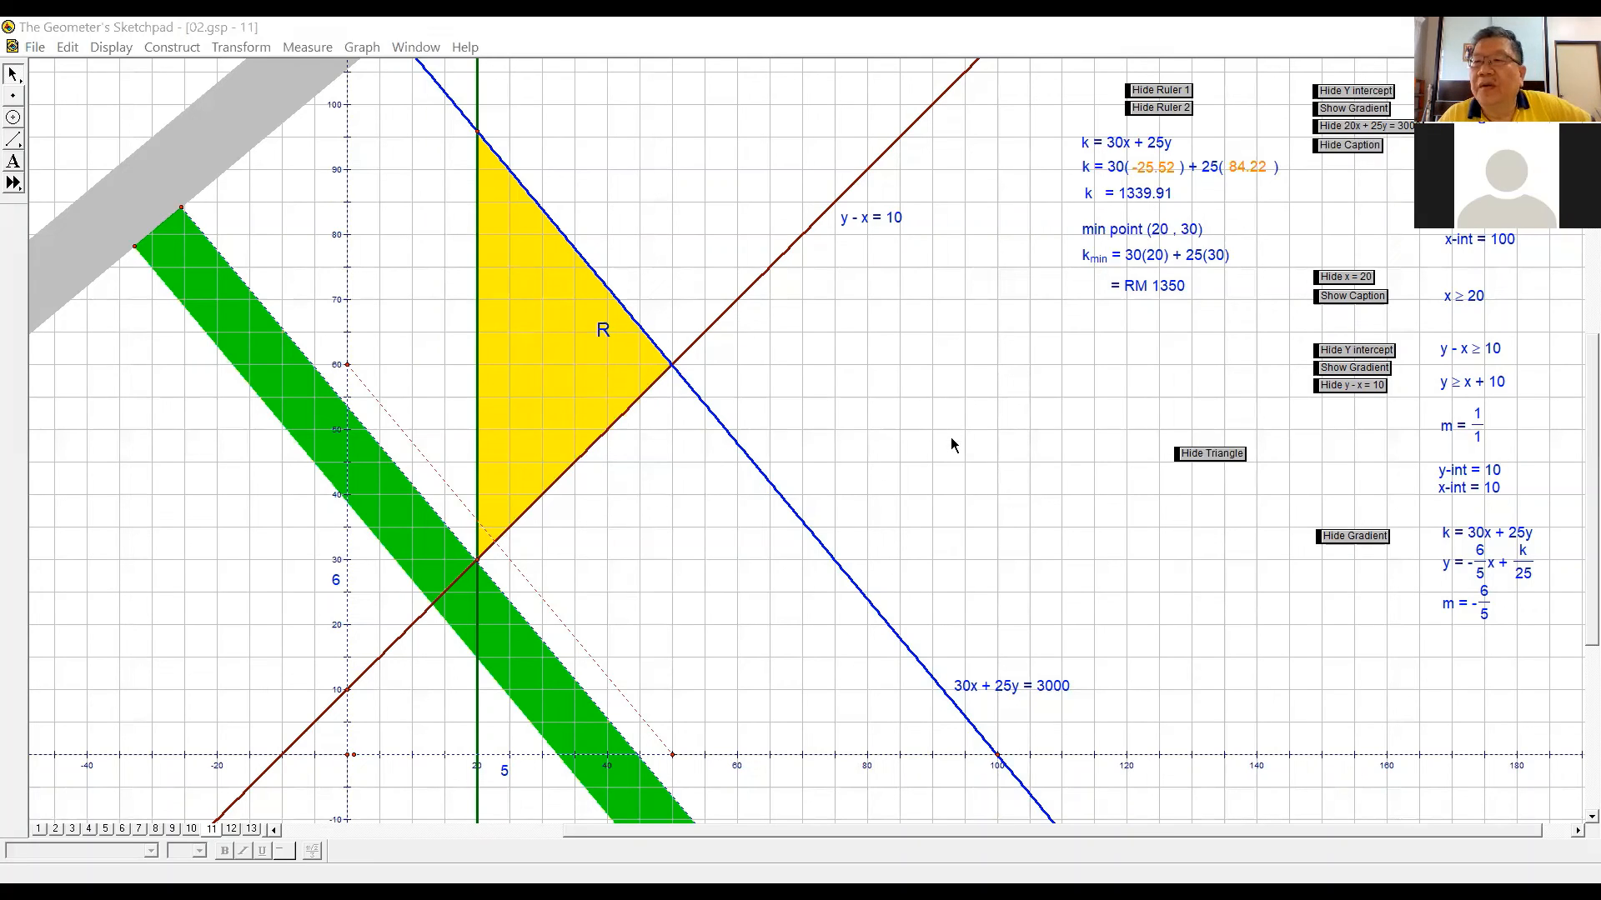
pyautogui.moveTo(1092, 531)
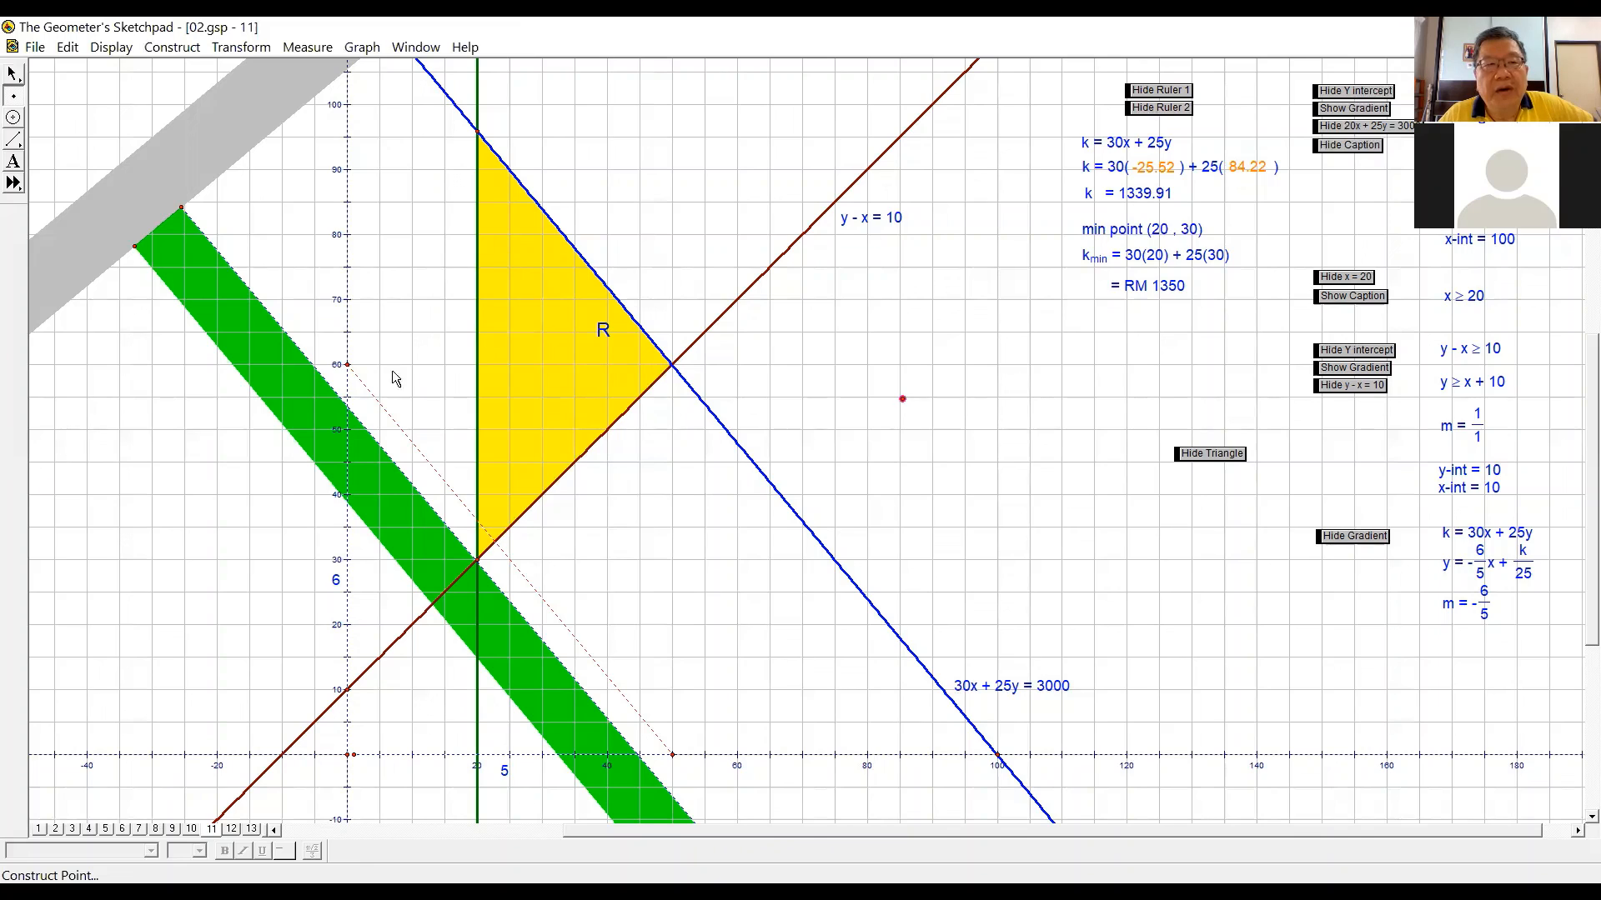
pyautogui.moveTo(3, 624)
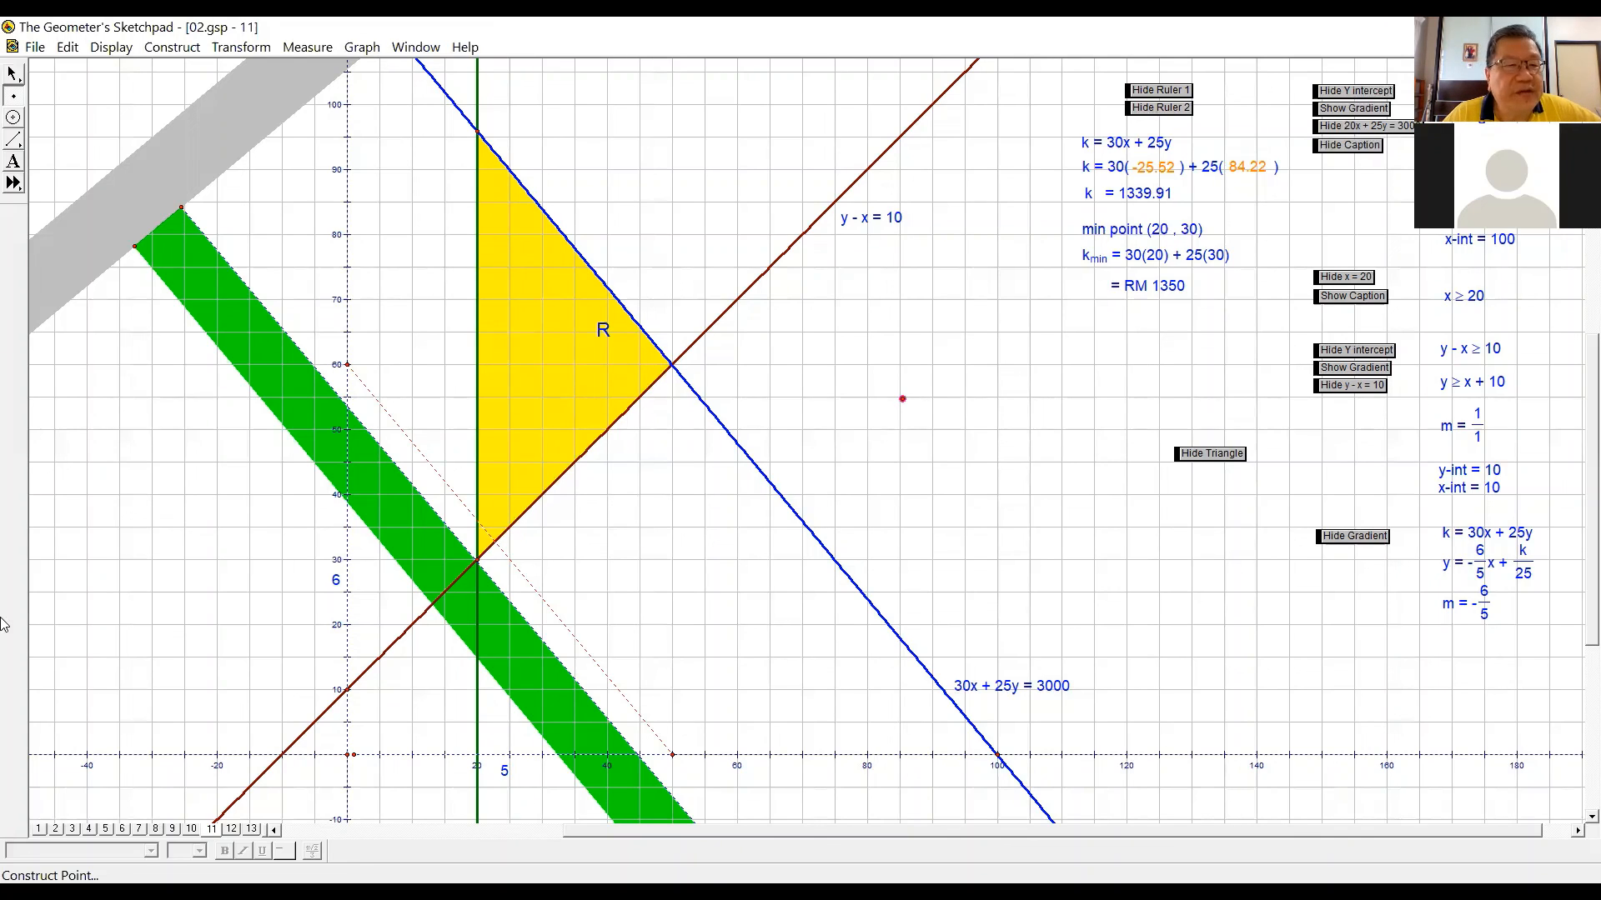